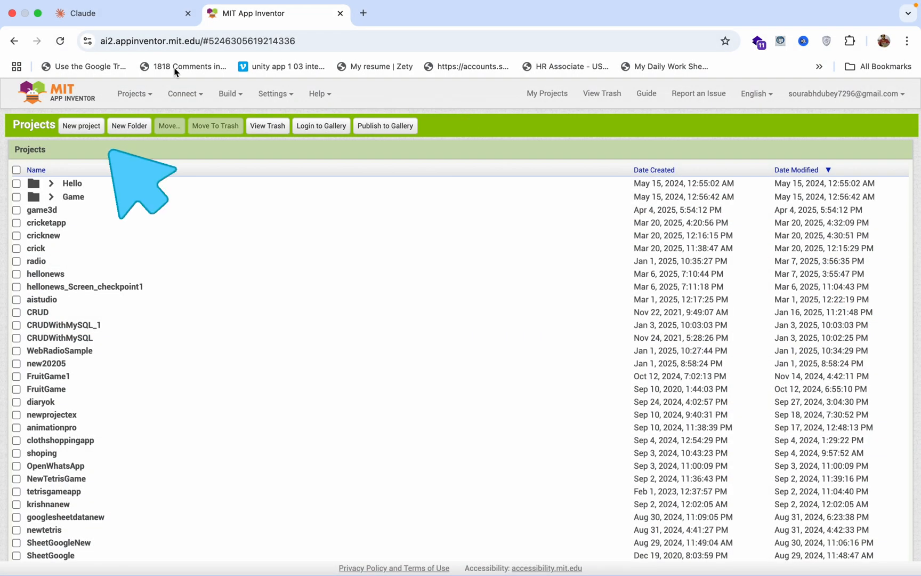
- Create the zombie3dgame project and add a WebViewer to Screen1
left_click(81, 126)
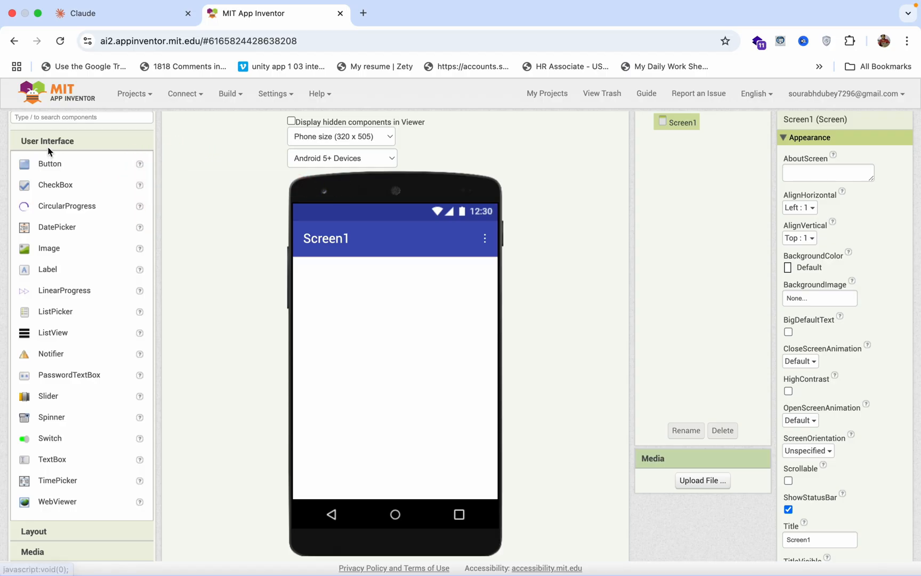
scroll("down", 3)
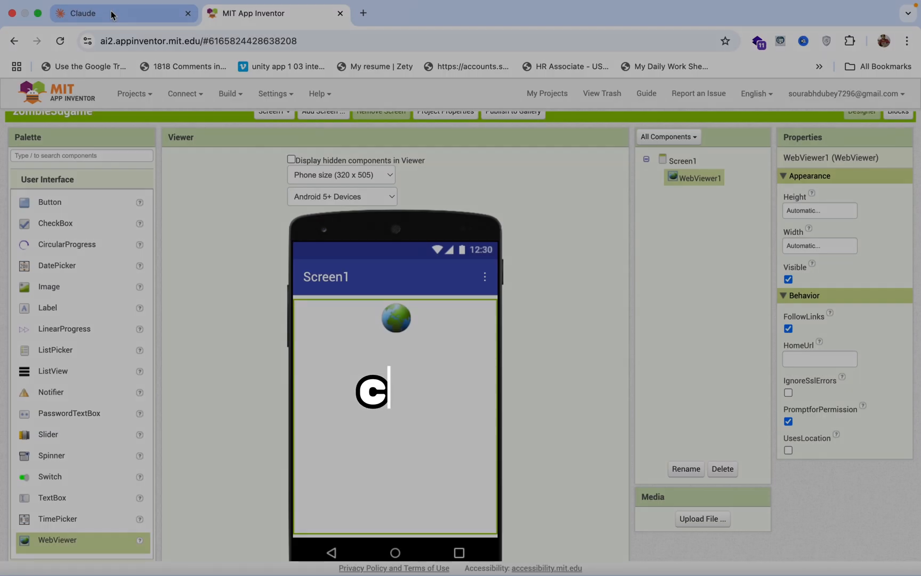
- Ask Claude for a 3D zombie game in HTML, CSS and JS for App Inventor's WebViewer
left_click(82, 13)
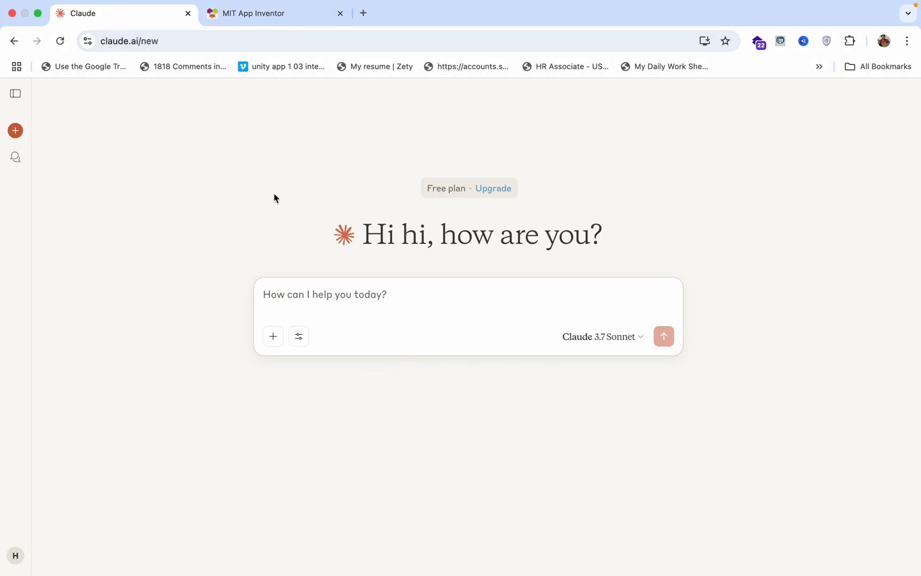
mouse_move(381, 287)
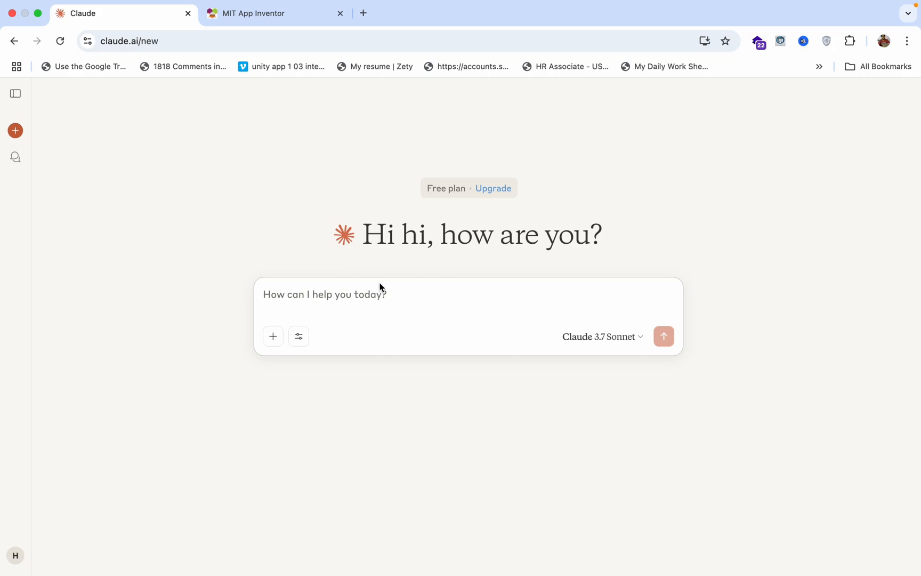
type("create a 3d zombie")
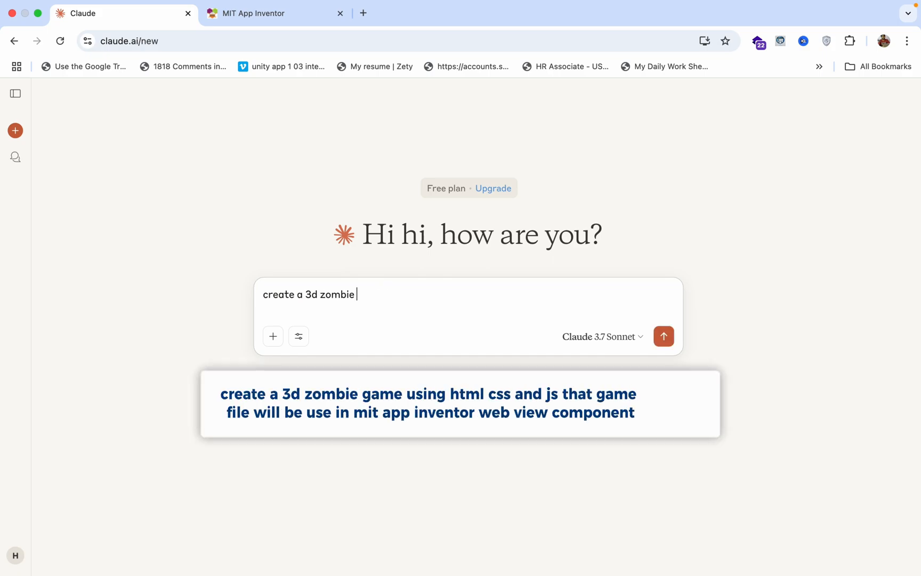
type("game using html")
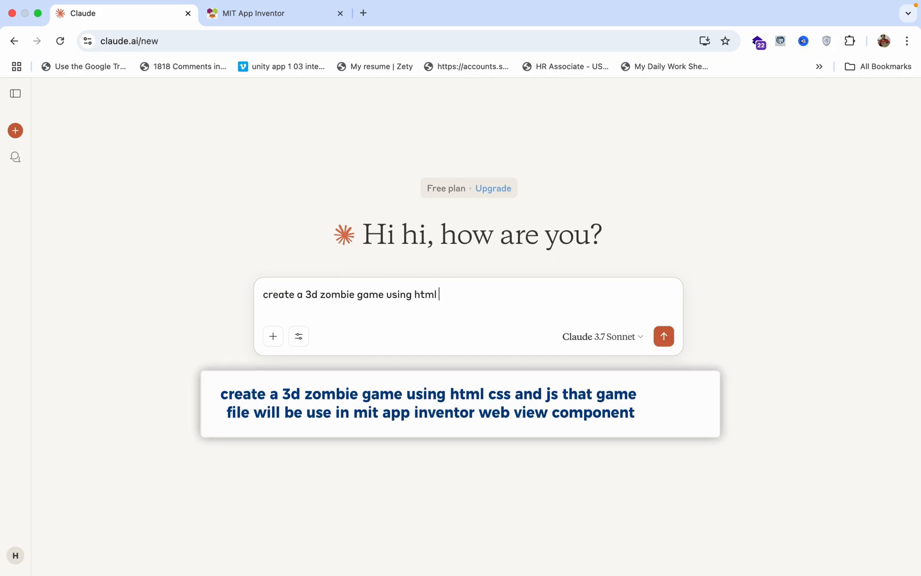
type("css and")
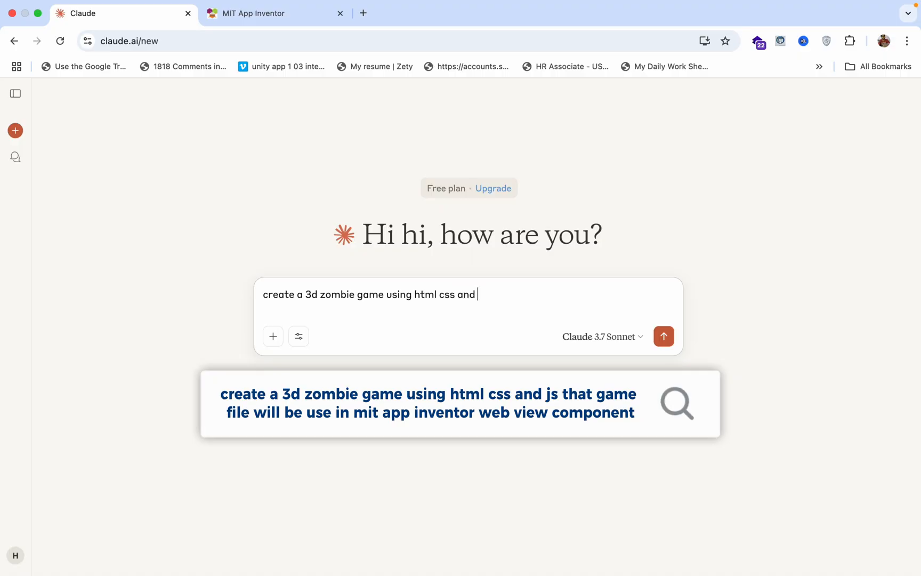
type("js that game file will be")
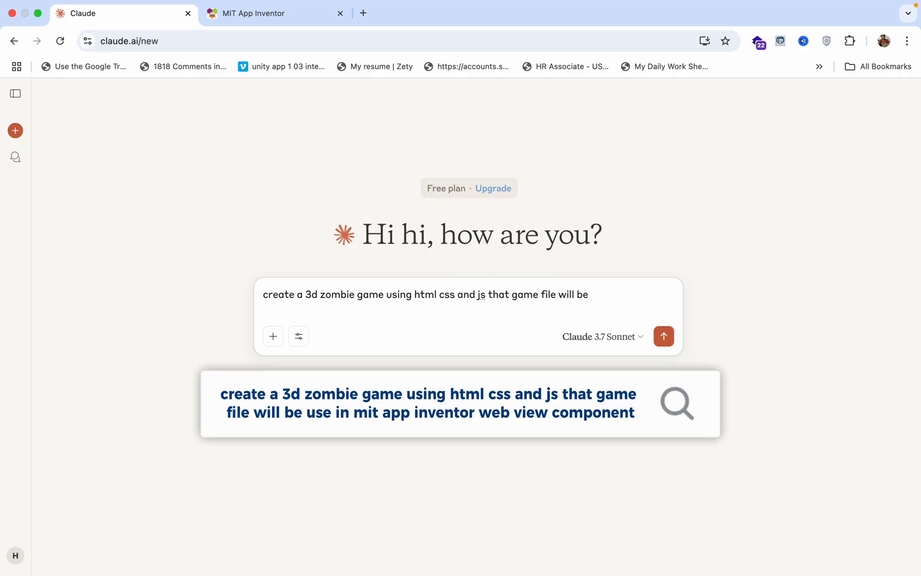
type("use in mit app i")
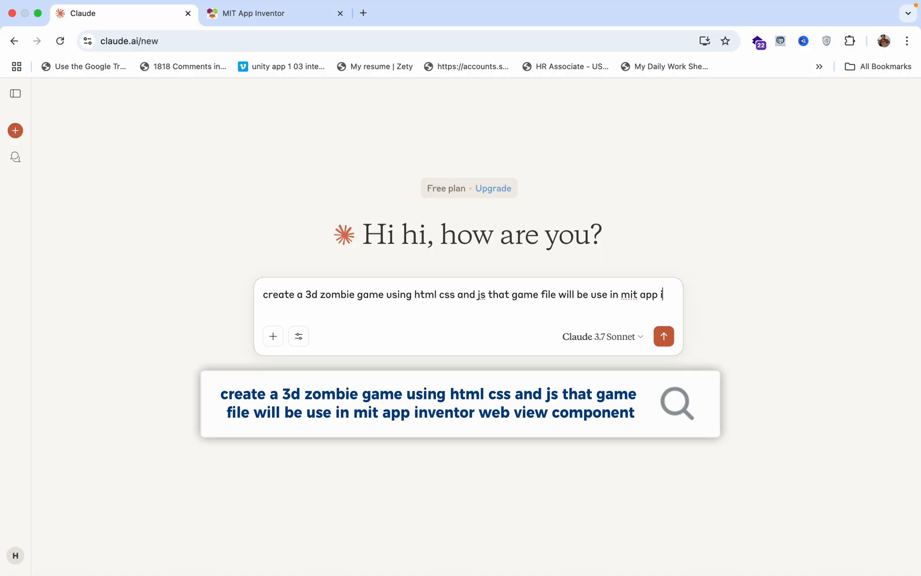
type("inventor web view component")
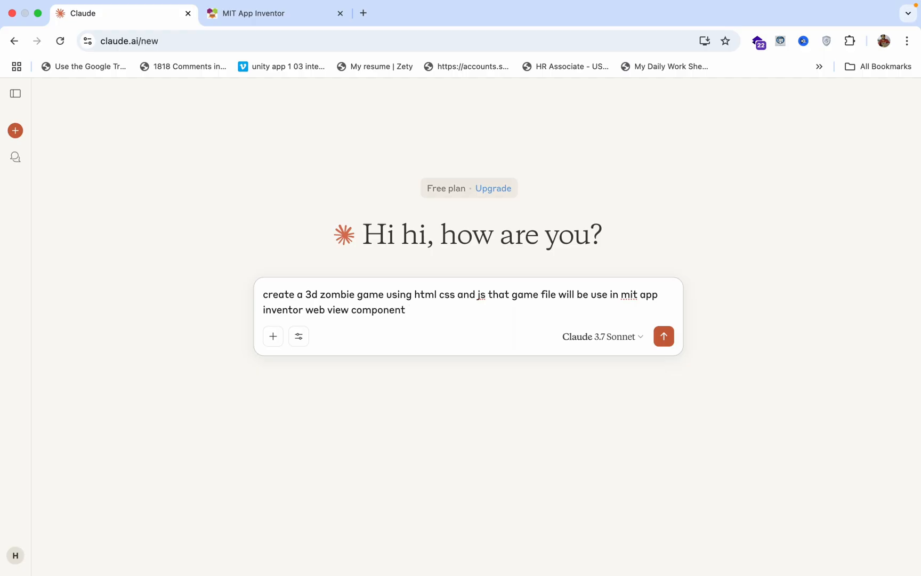
left_click(663, 335)
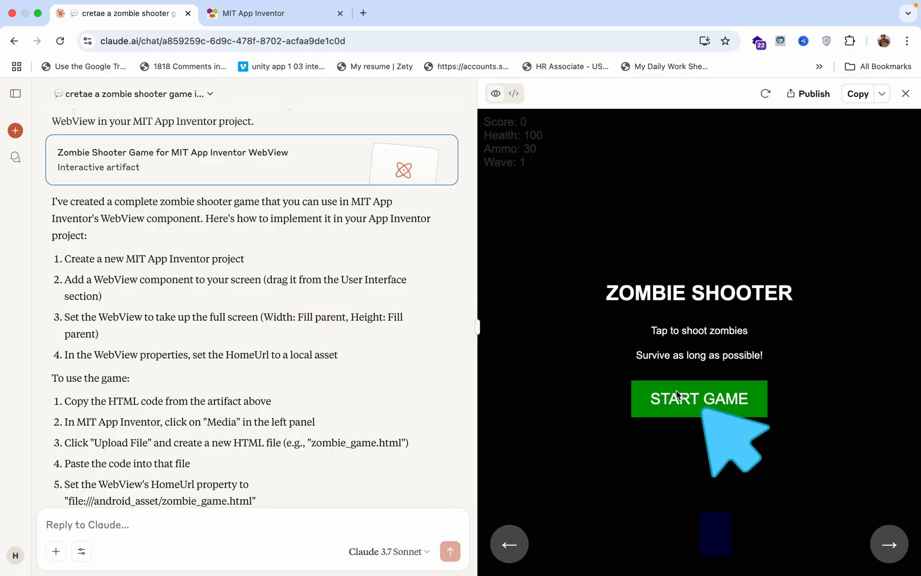
- Play the Zombie Shooter preview to game over, then start a new round
left_click(698, 399)
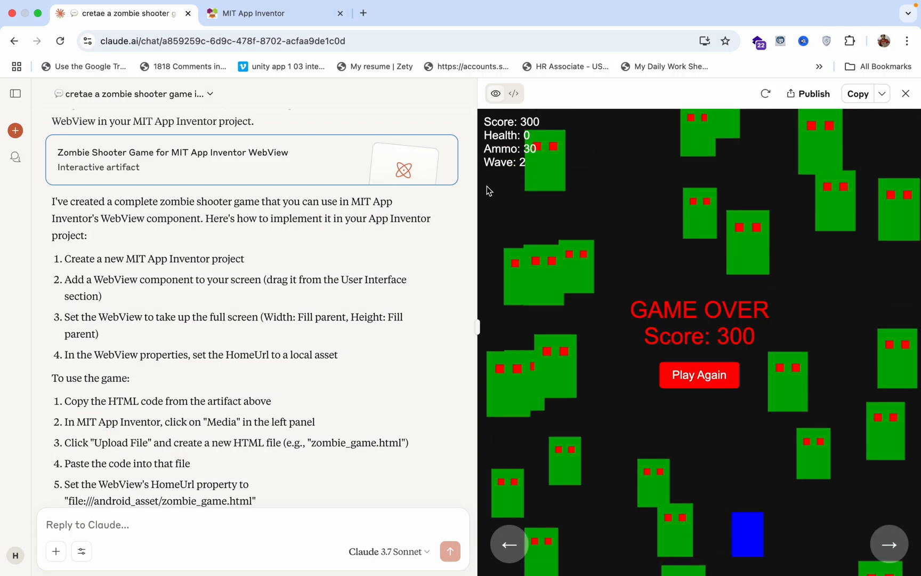
mouse_move(699, 375)
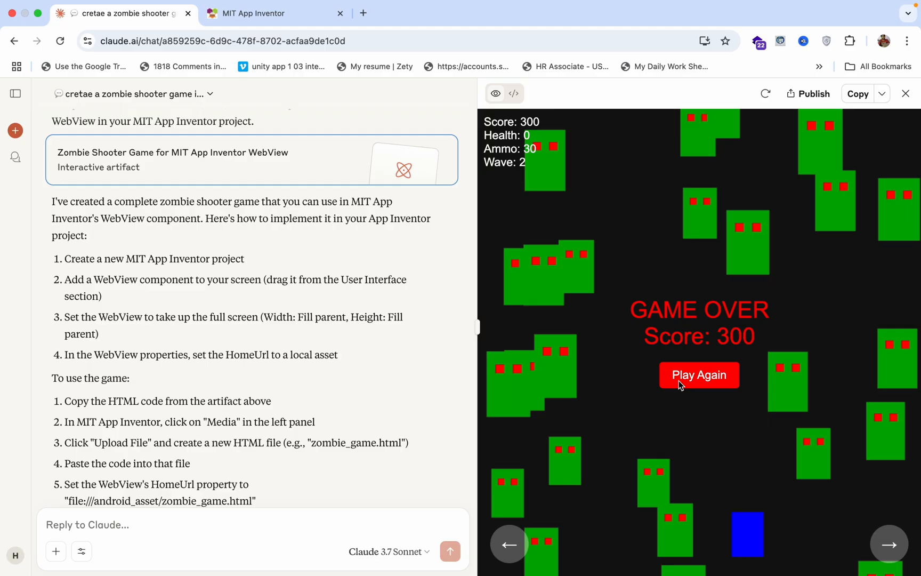
left_click(699, 375)
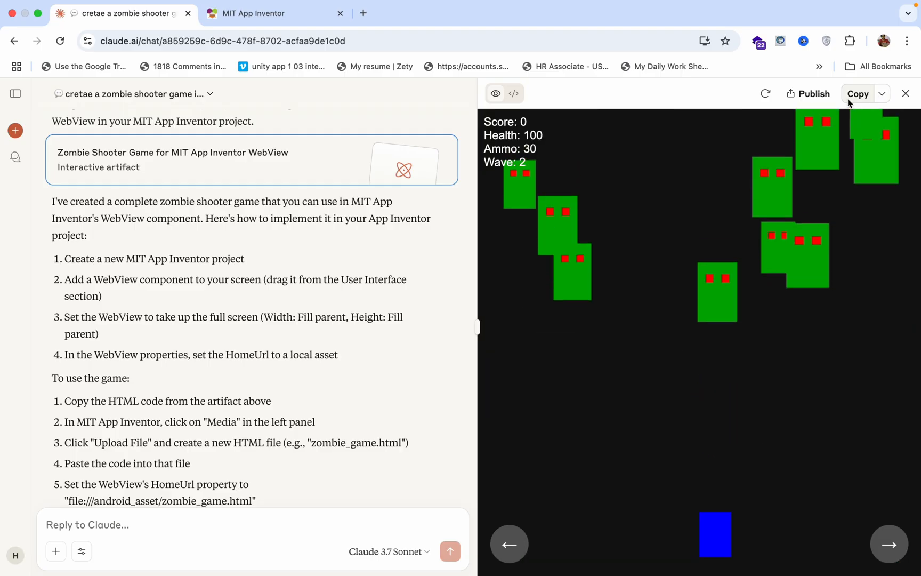
- Download the Zombie Shooter artifact as an HTML file
left_click(881, 94)
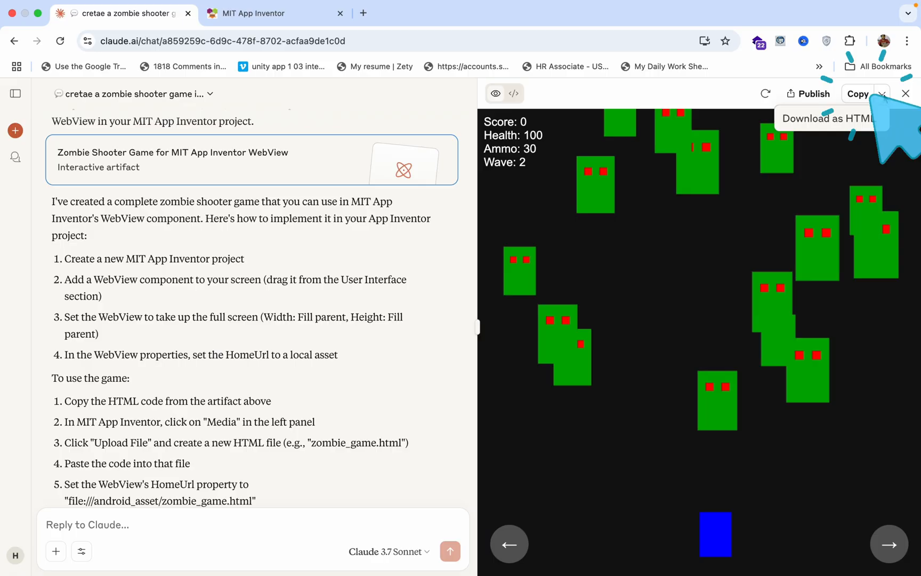
left_click(830, 118)
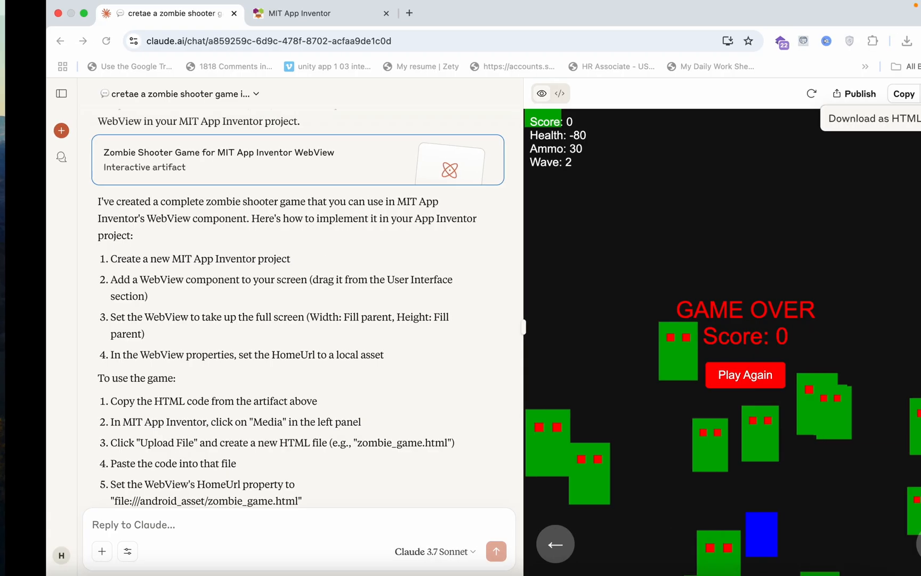
- Upload game.html to the App Inventor project's media files
left_click(300, 13)
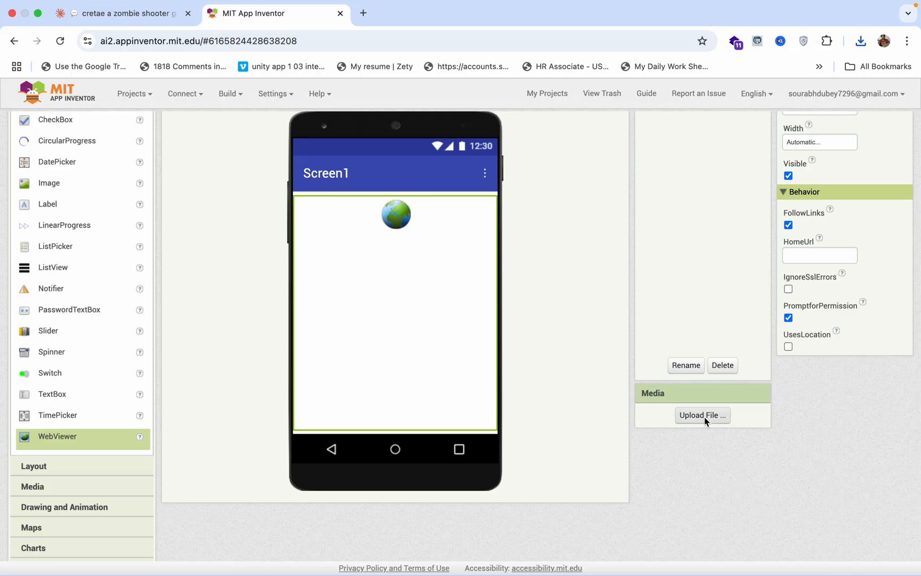
left_click(702, 415)
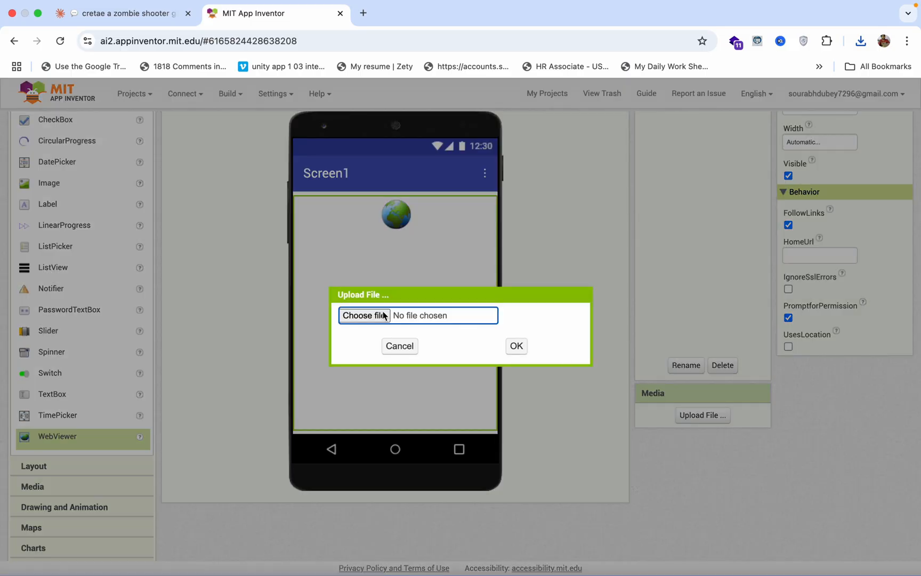
left_click(364, 316)
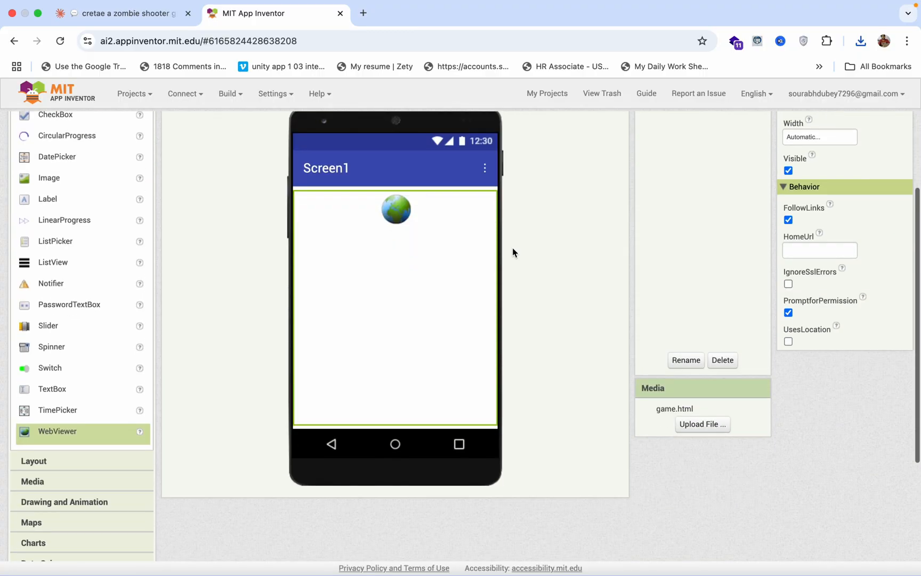
scroll("up", 3)
type("http;")
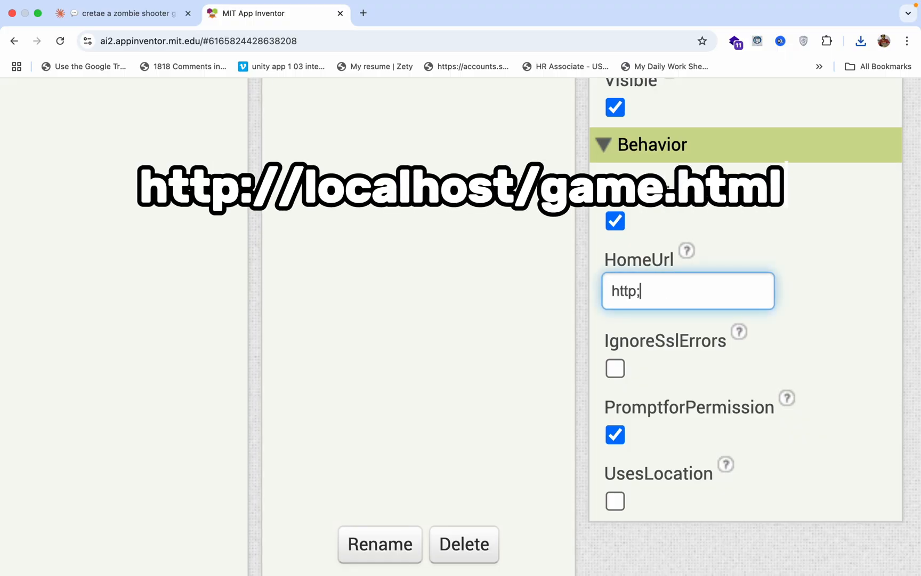
type("://lo")
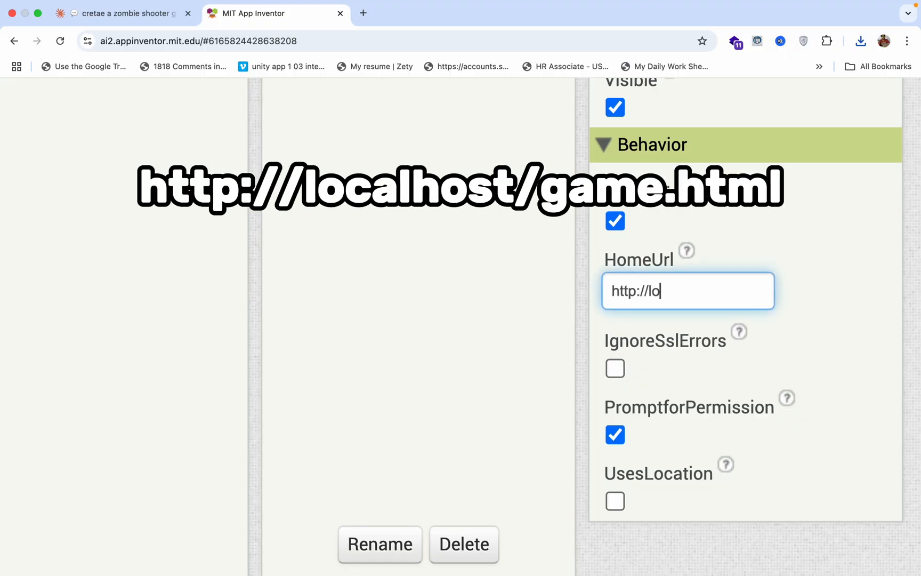
type("calhost/")
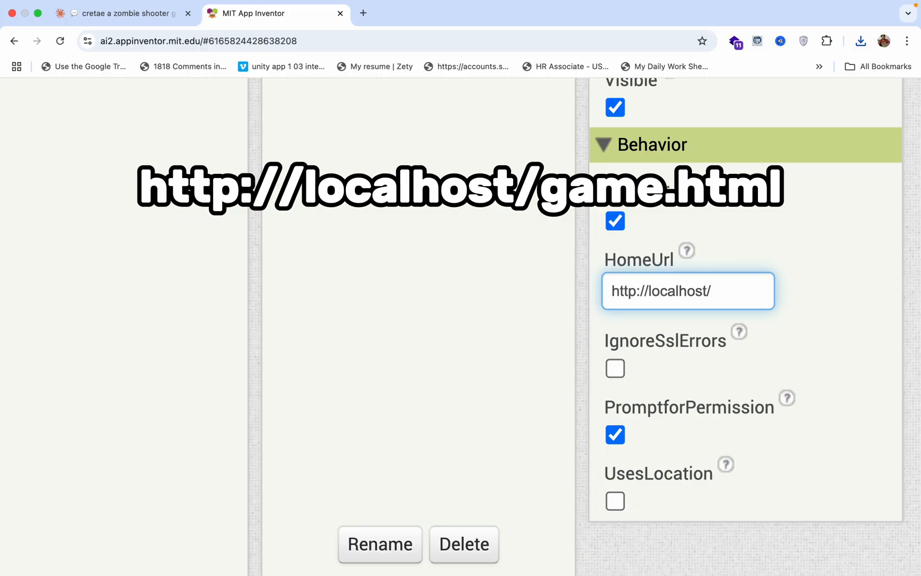
type("game.html")
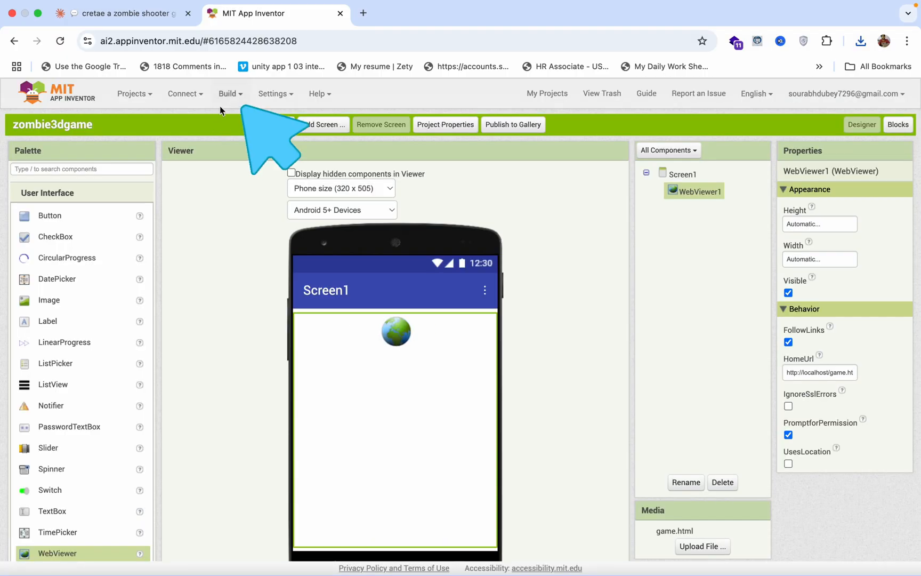
- Connect the project to the AI Companion from the Connect menu
left_click(228, 93)
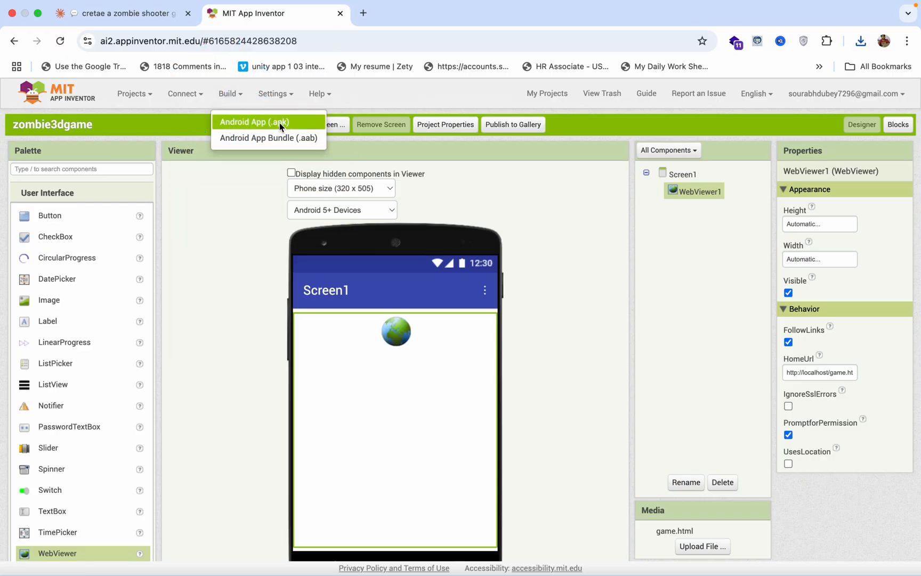
left_click(183, 94)
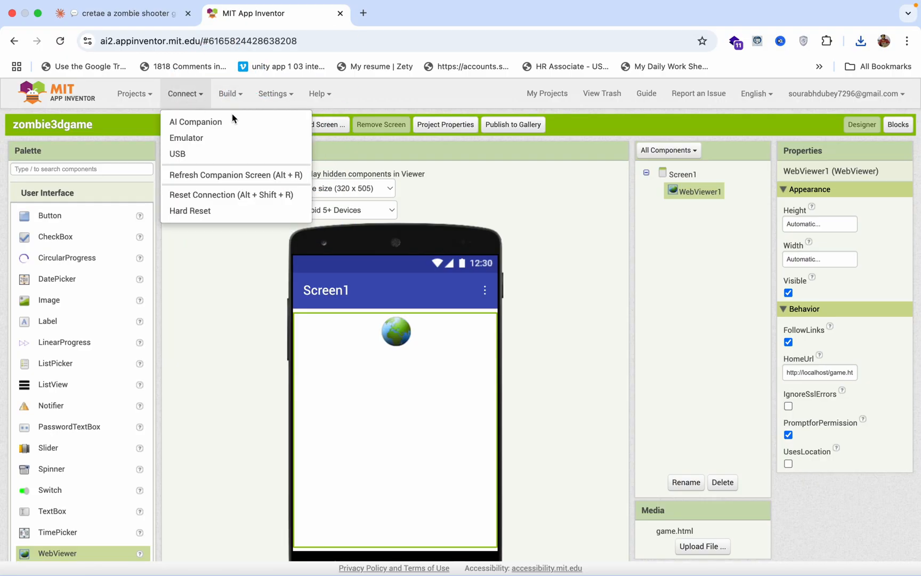
left_click(195, 122)
type("app")
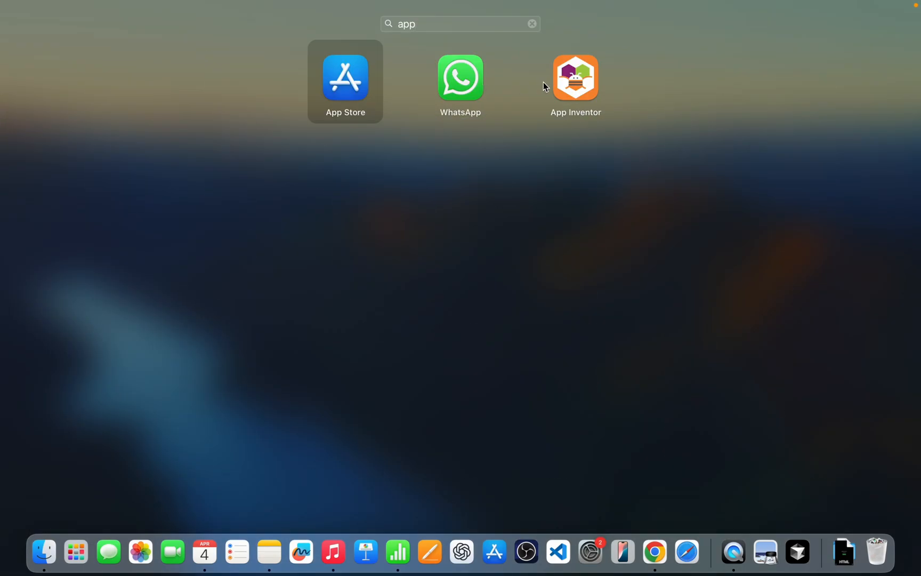
- Launch the companion app, start Zombie Shooter and shoot the advancing zombies
left_click(574, 79)
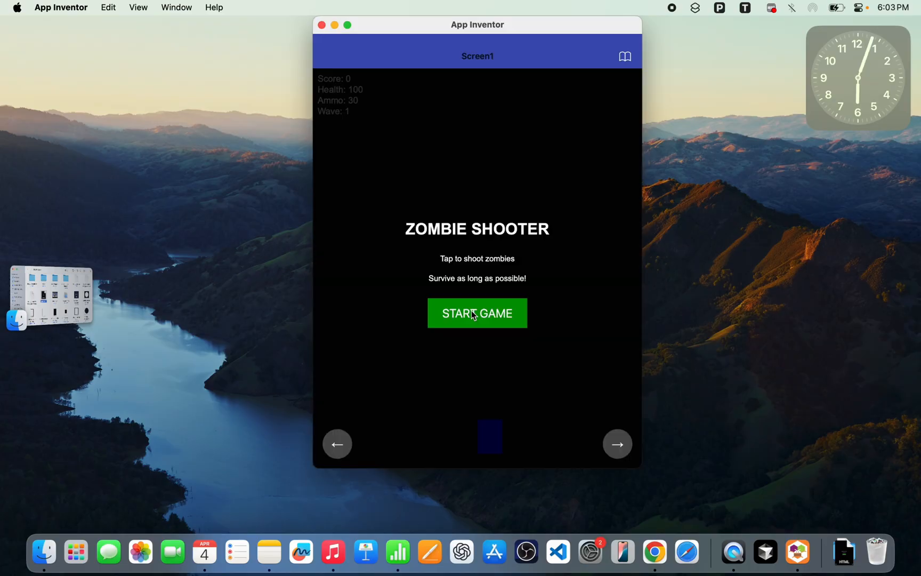
left_click(477, 312)
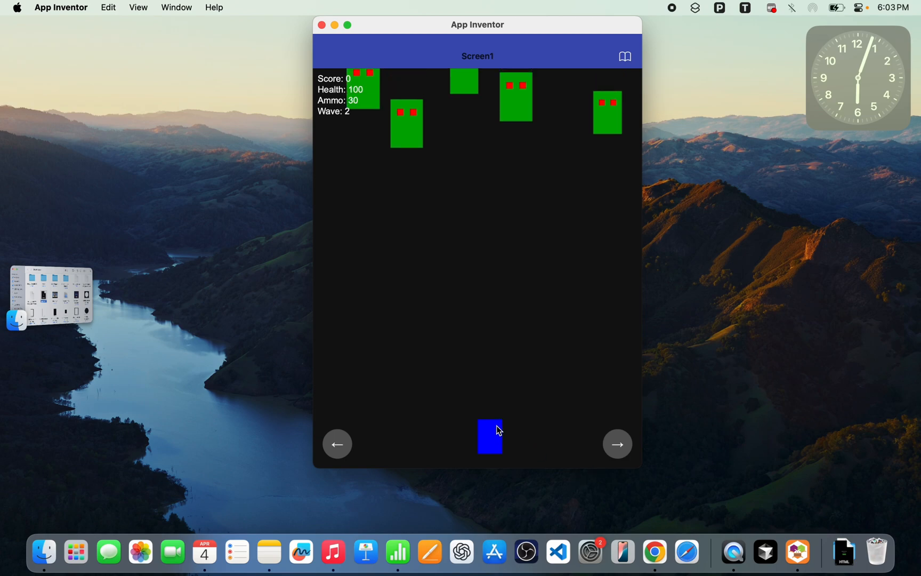
left_click(489, 436)
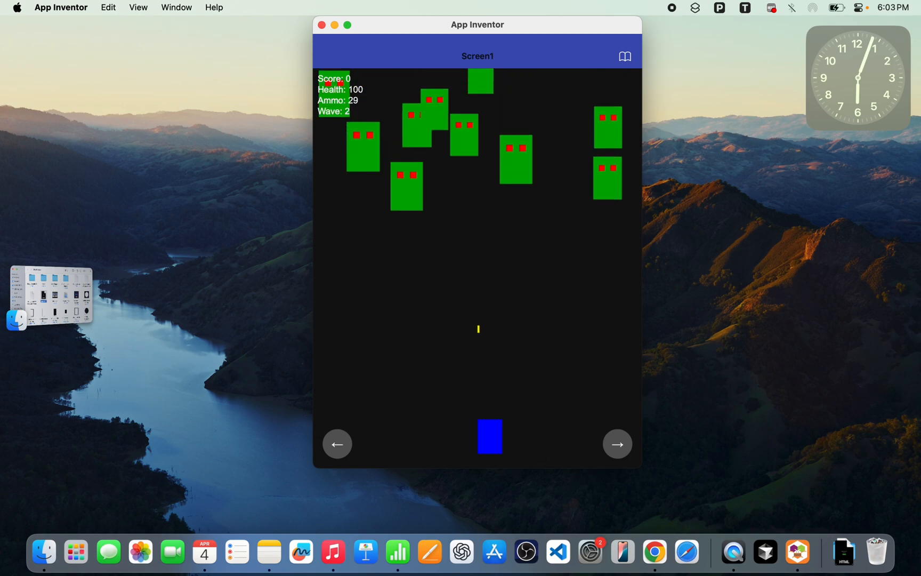